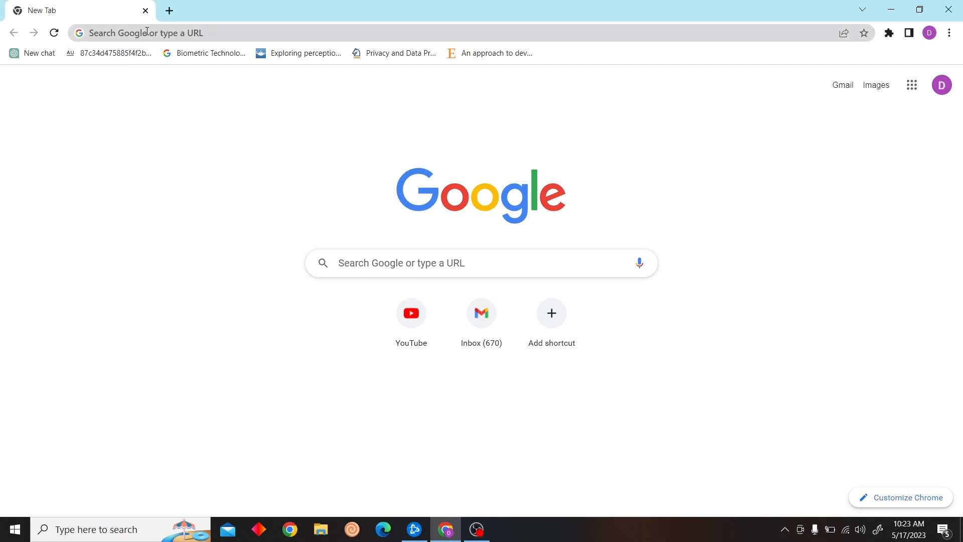
# Go to accounts.shopify.com/store-login to reach the Shopify stores list.
pyautogui.write('accounts.shopify.com/store-login')
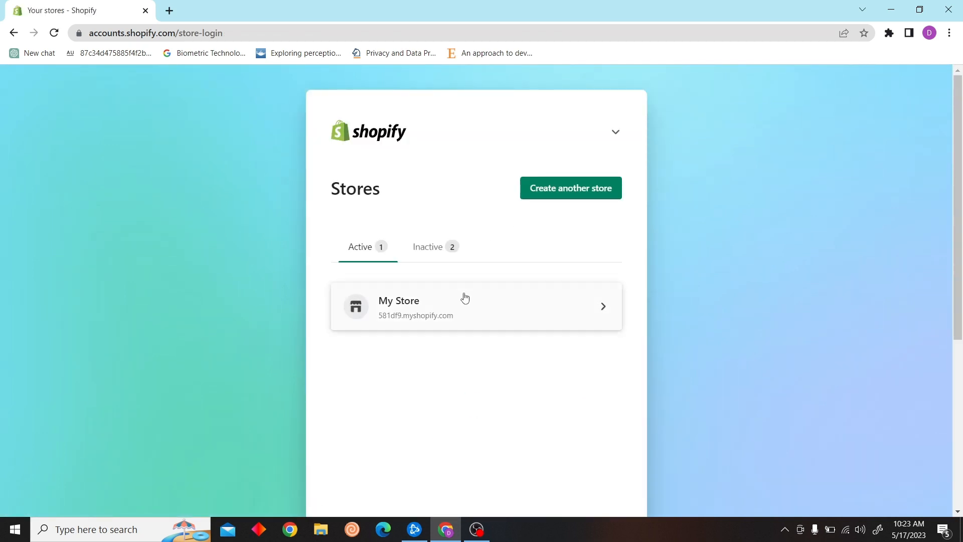
# Enter the My Store admin from the Active stores list.
pyautogui.click(475, 306)
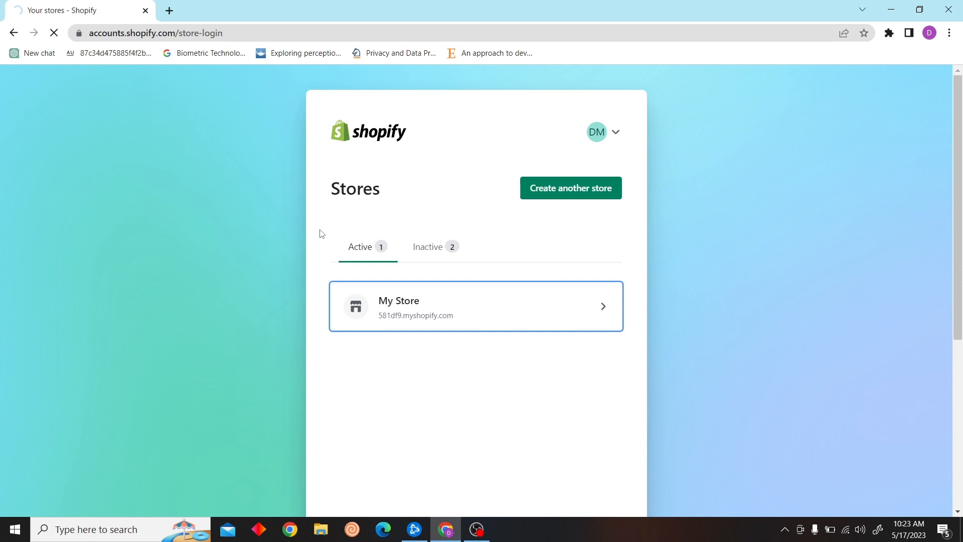
pyautogui.click(475, 306)
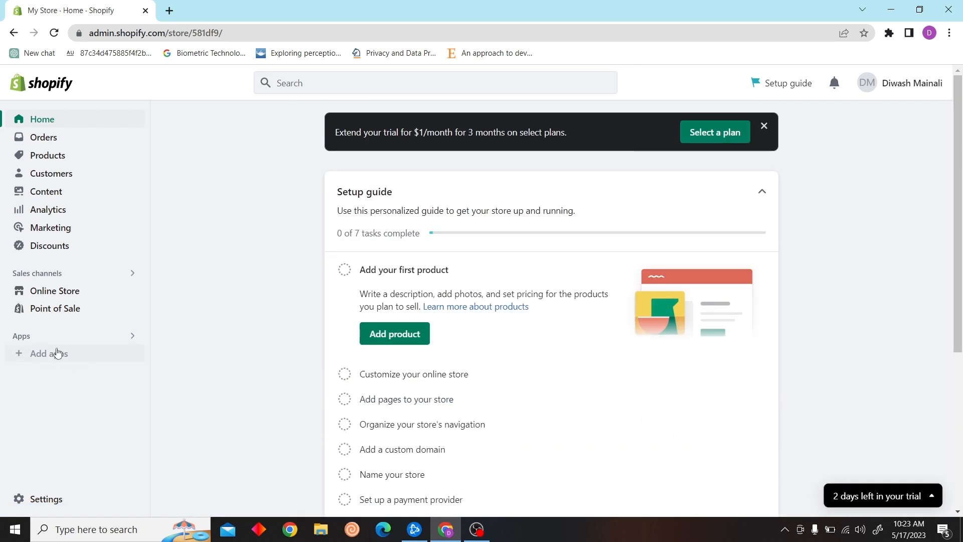
# Reach the Shopify App Store via Settings > Apps and sales channels, in a new tab.
pyautogui.click(48, 353)
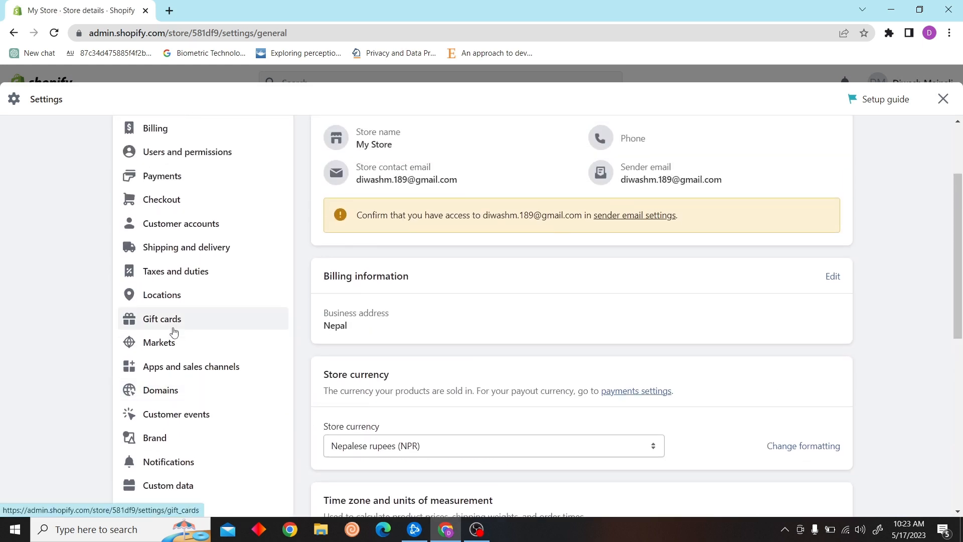
pyautogui.moveTo(191, 366)
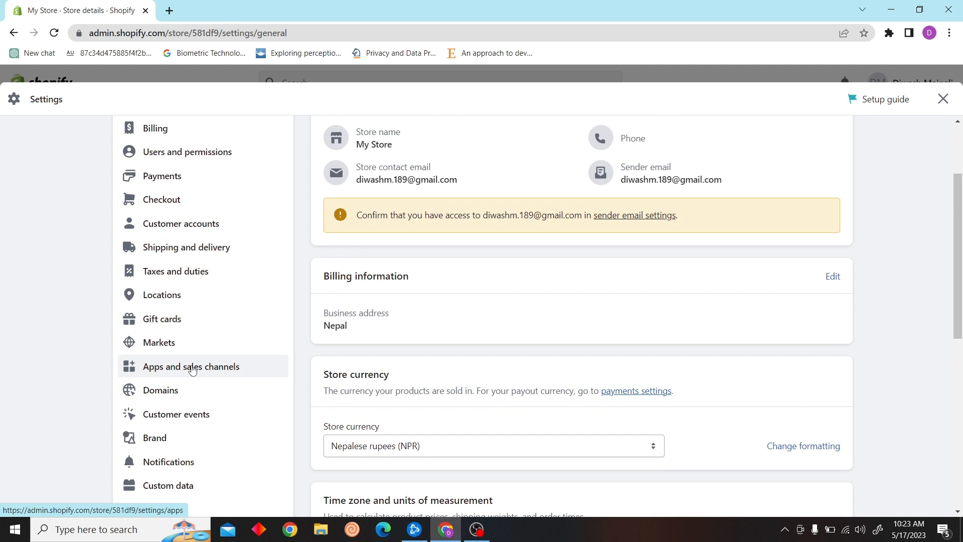
pyautogui.click(191, 366)
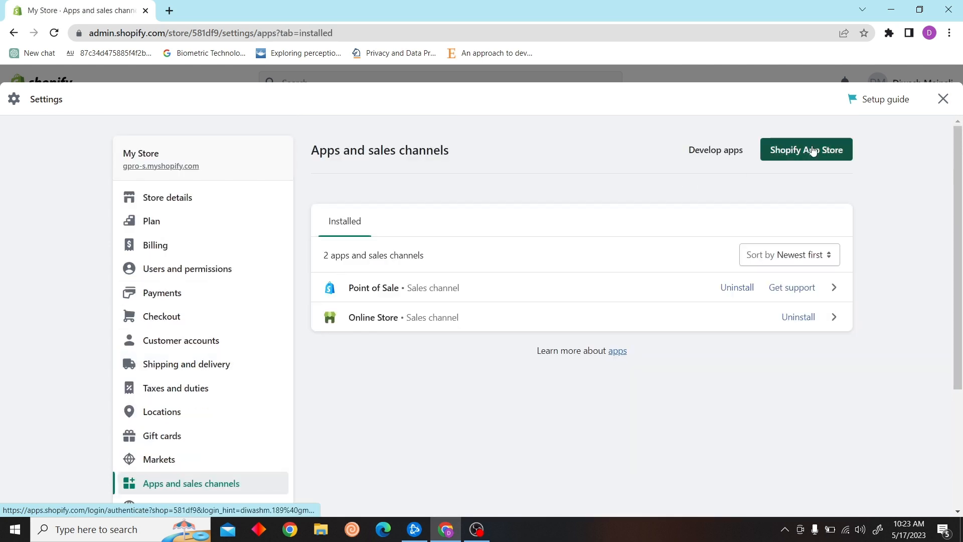
pyautogui.click(806, 150)
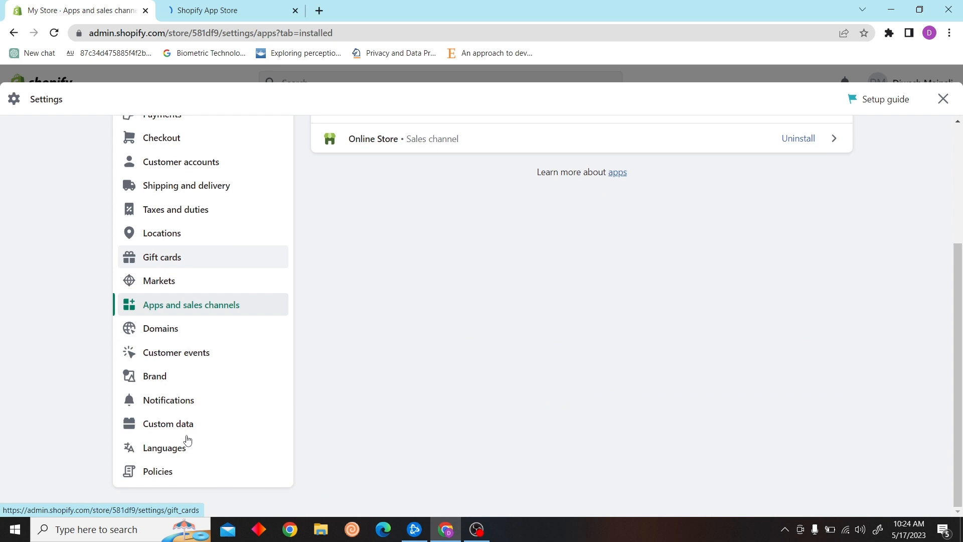
pyautogui.click(209, 10)
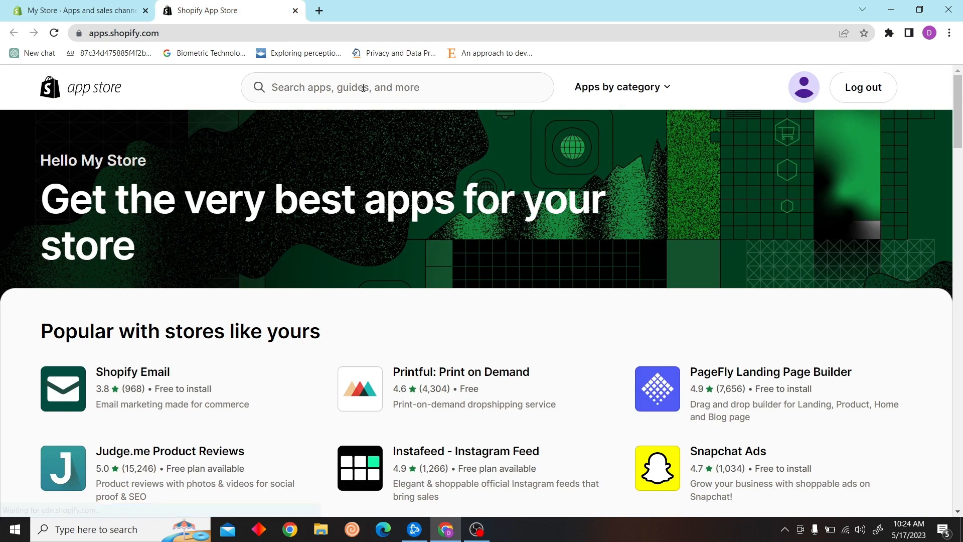
# Search 'quickbooks online' and view the QuickBooks Online app listing, shown as not compatible.
pyautogui.write('quickbooks')
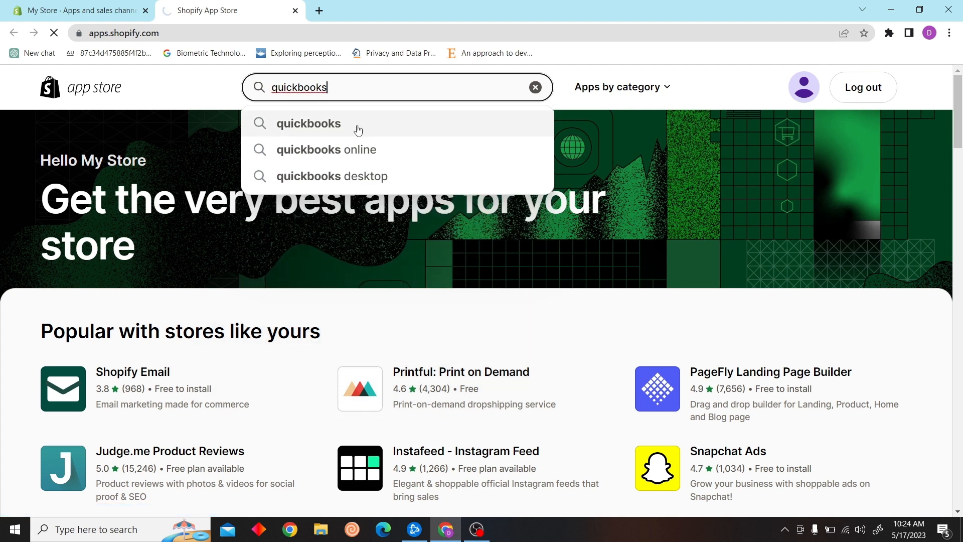
pyautogui.click(325, 150)
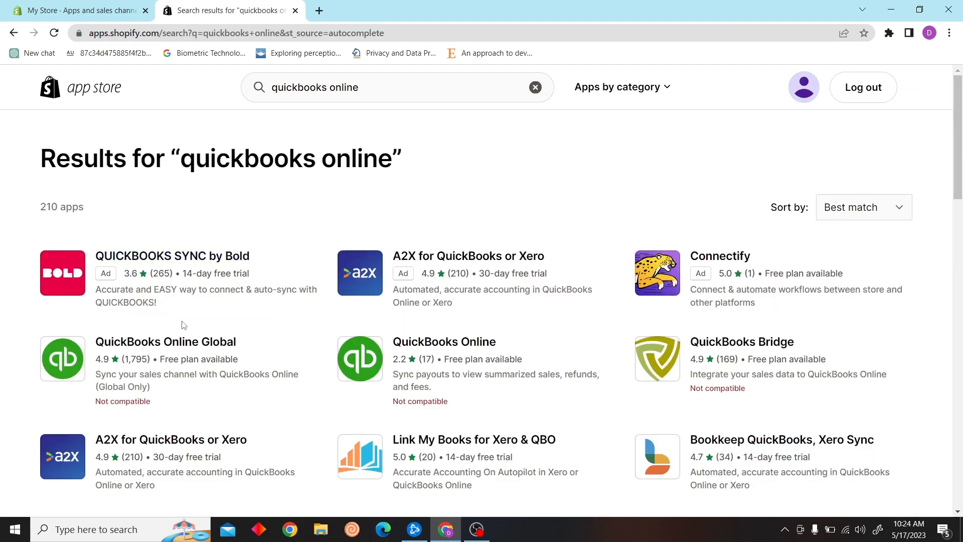
pyautogui.scroll(-3)
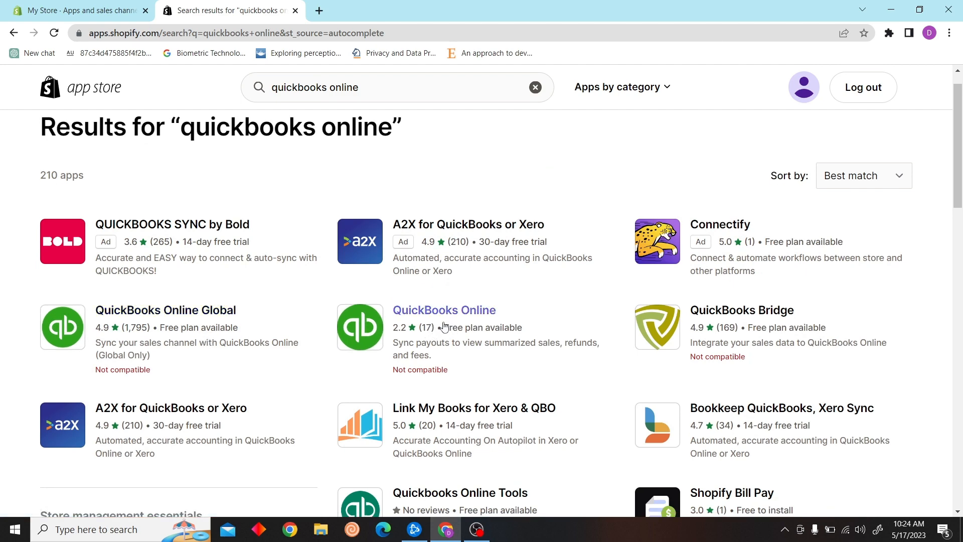
pyautogui.click(444, 310)
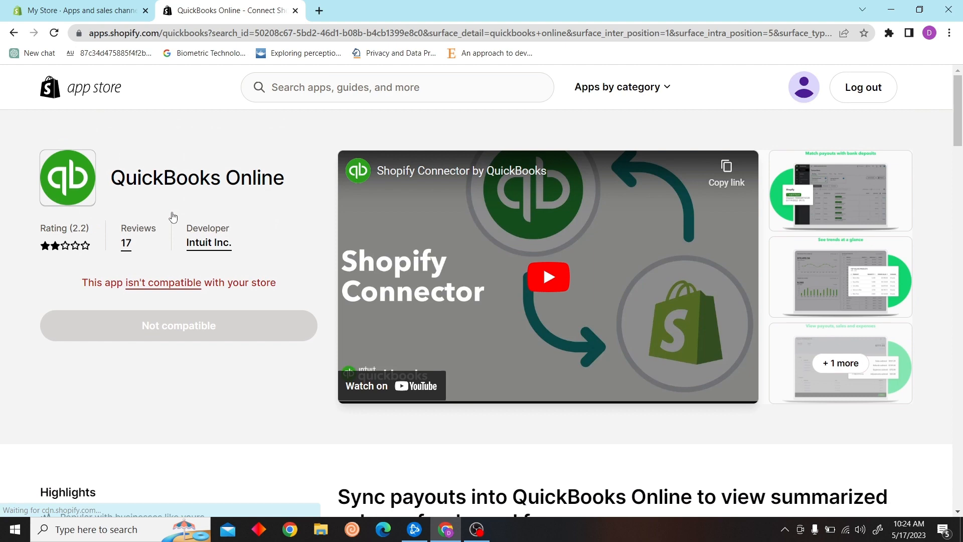
pyautogui.moveTo(127, 118)
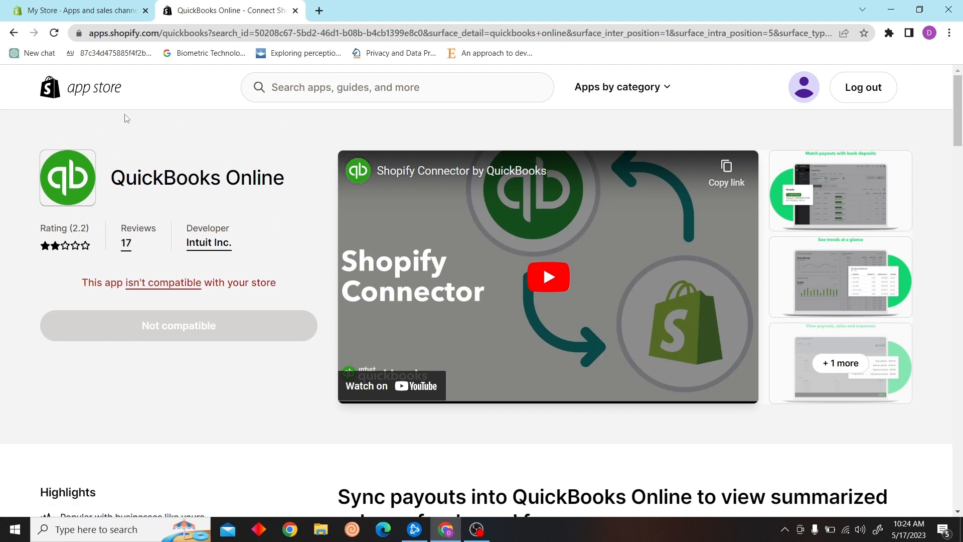